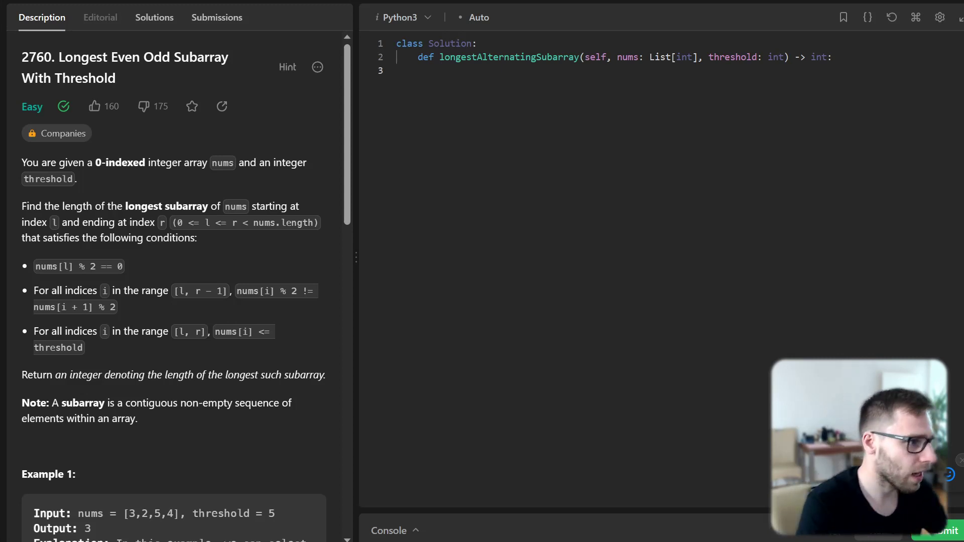
- Initialize longest and current, loop over range(len(nums)), and reset current when nums[i] > threshold
{"action": "type", "text": "longest = 0"}
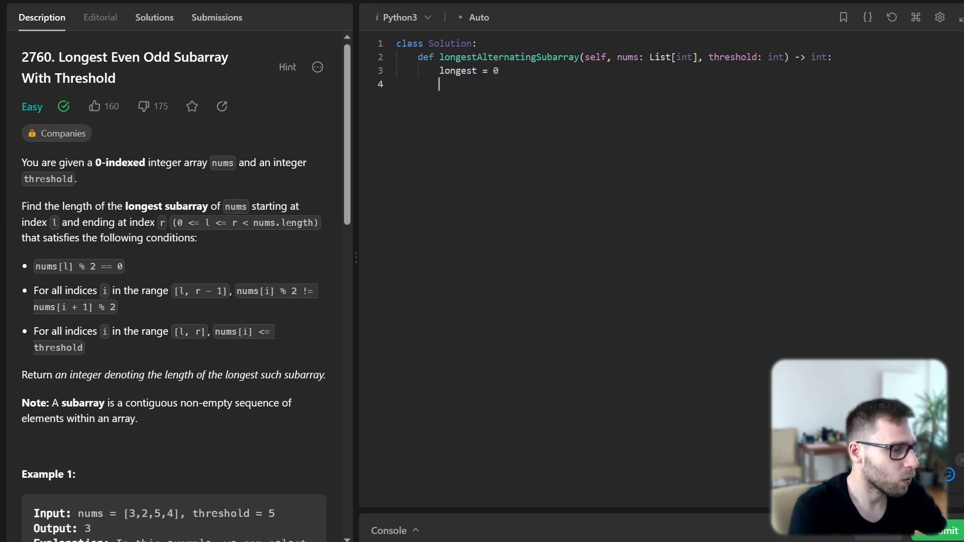
{"action": "type", "text": "current = 0"}
{"action": "type", "text": "for i in rang"}
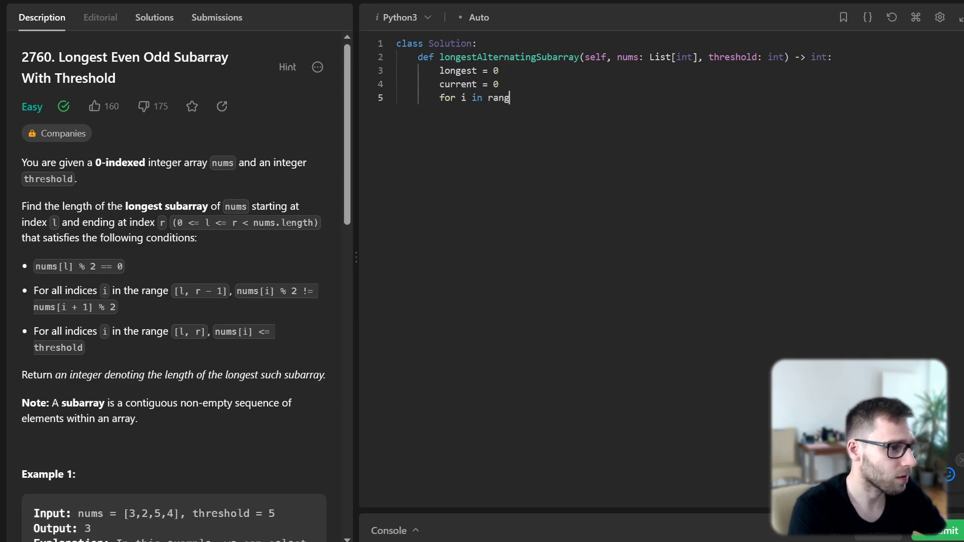
{"action": "type", "text": "e(len(nums))"}
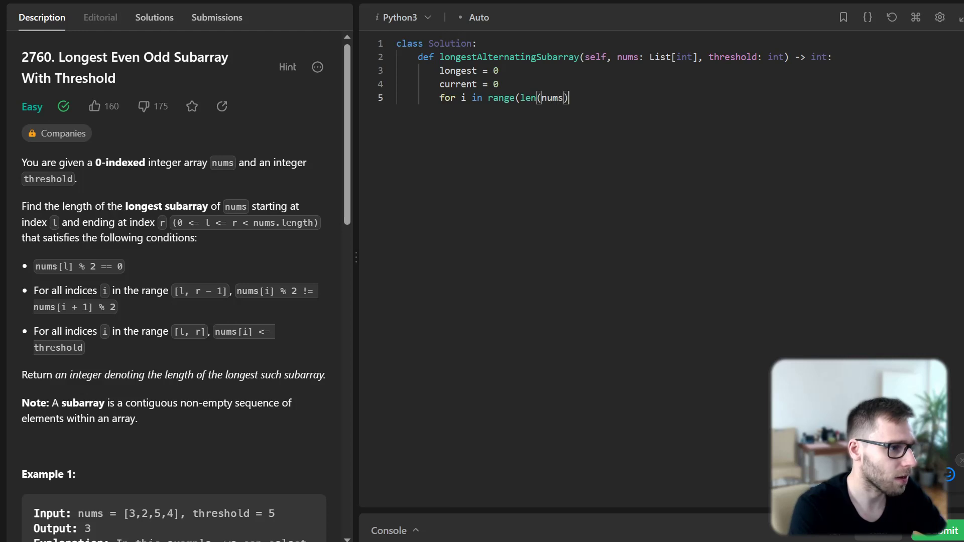
{"action": "type", "text": "):"}
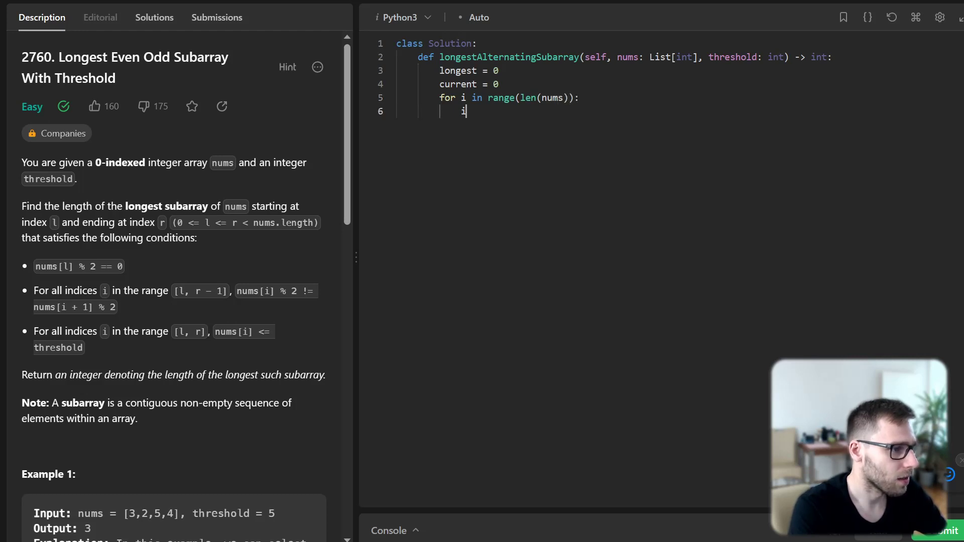
{"action": "type", "text": "if nums[i] >"}
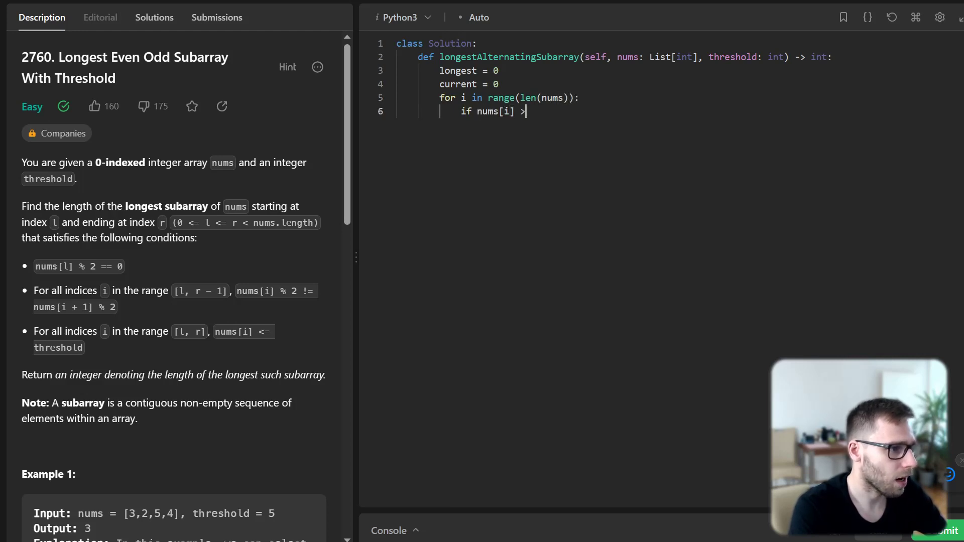
{"action": "type", "text": "thrs"}
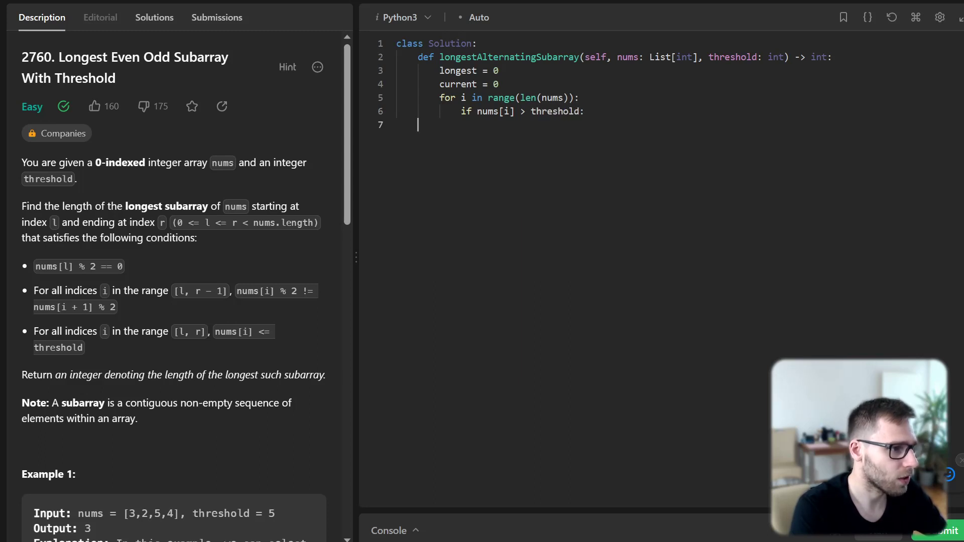
{"action": "type", "text": "current = 0"}
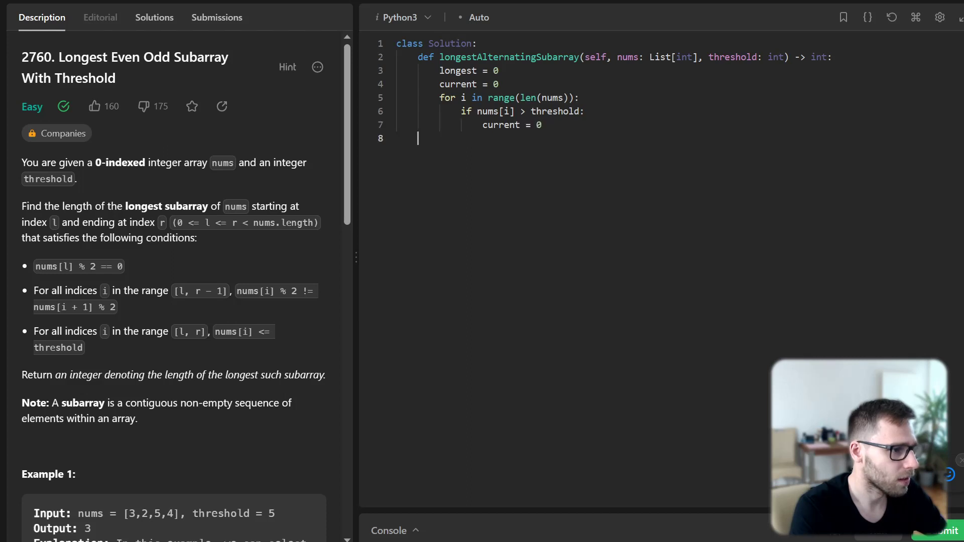
- Add the elif branch: when current == 0 and nums[i] is even, set current = 1
{"action": "type", "text": "elif c"}
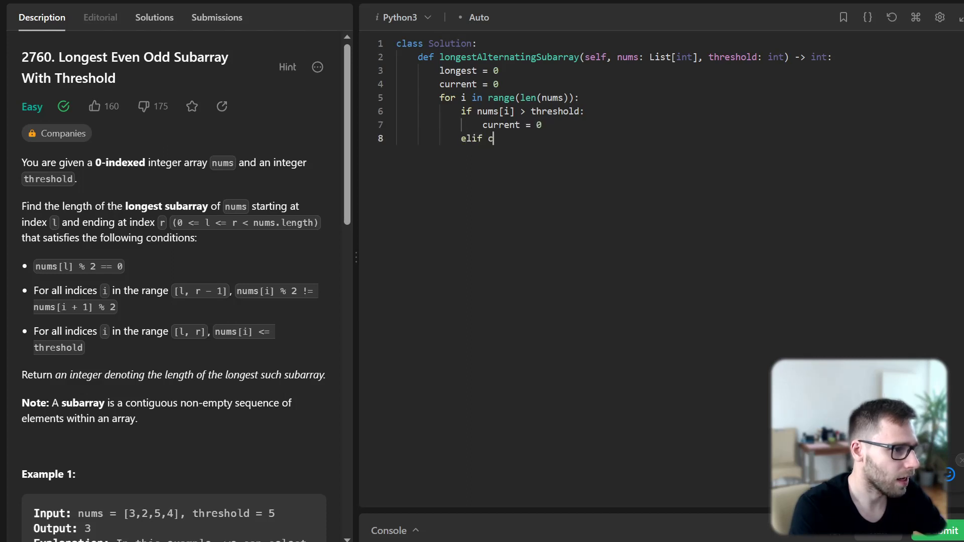
{"action": "type", "text": "urrent == 0 and"}
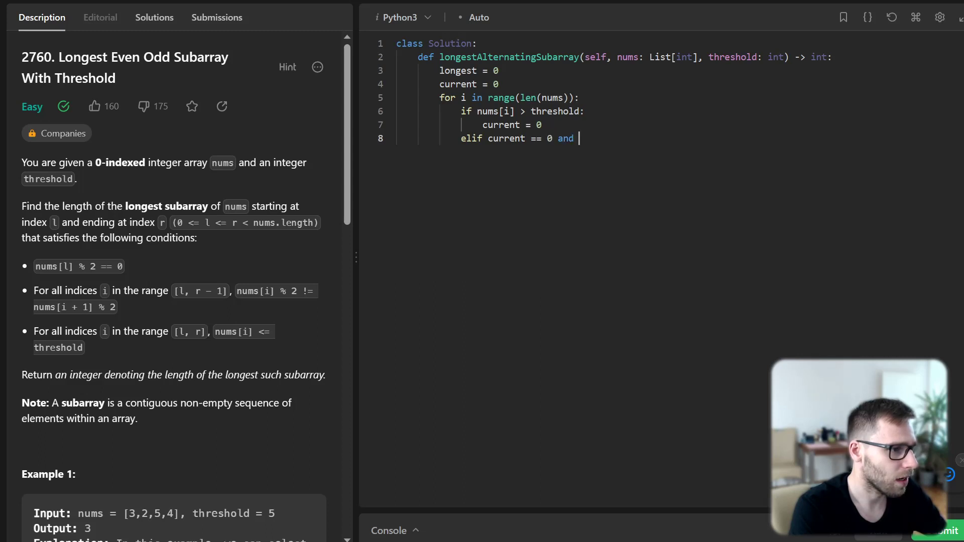
{"action": "type", "text": "nums[i] % 2 =="}
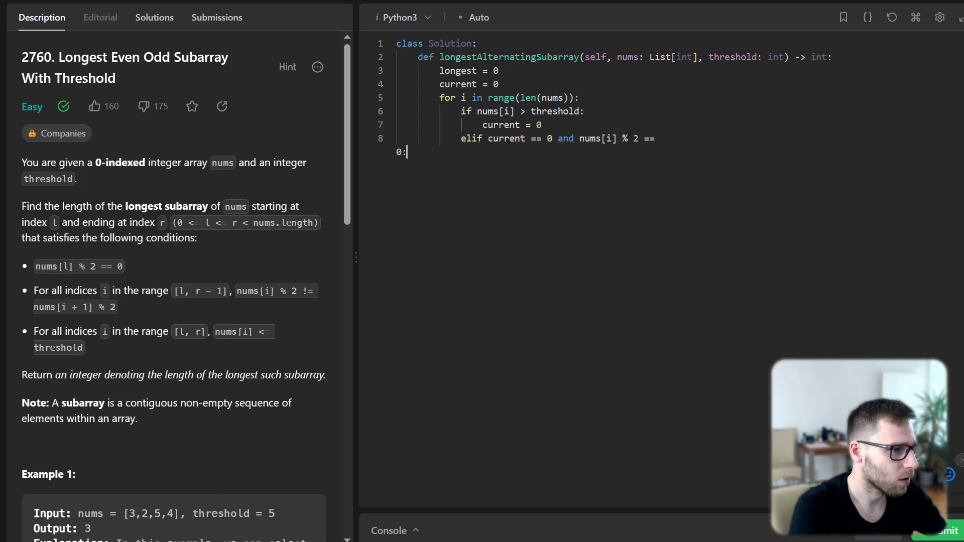
{"action": "type", "text": "0:"}
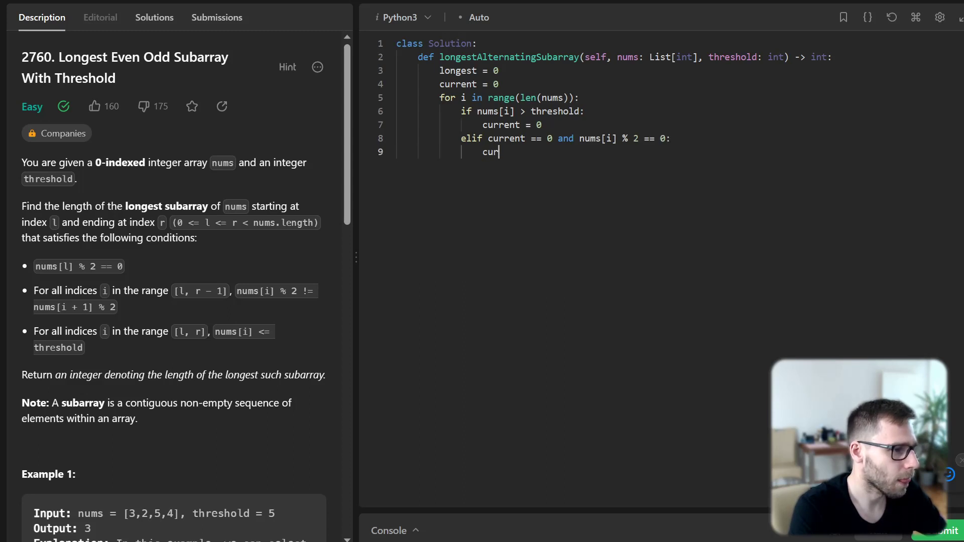
{"action": "type", "text": "rent = 1"}
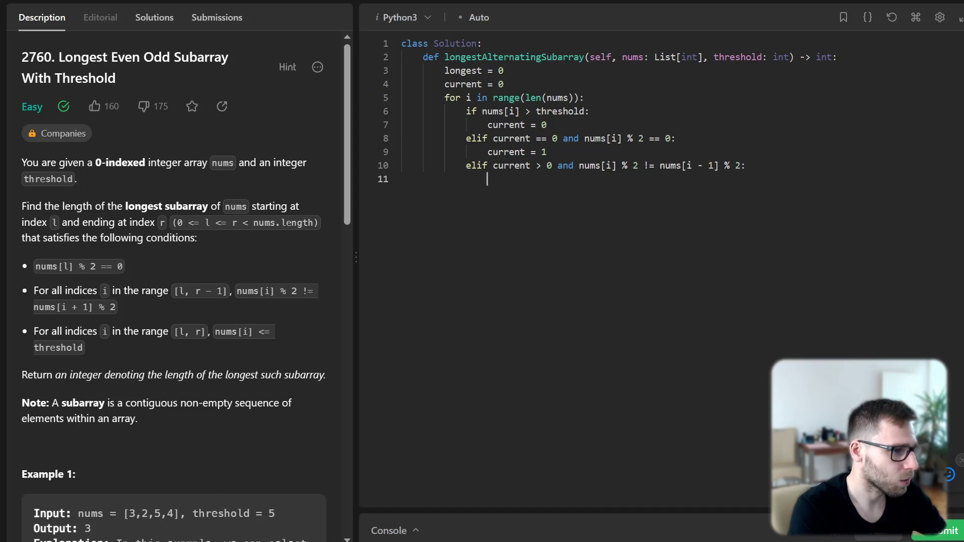
- Extend the run with current += 1 on alternating parity, else restart current = 1 if even else 0
{"action": "type", "text": "current"}
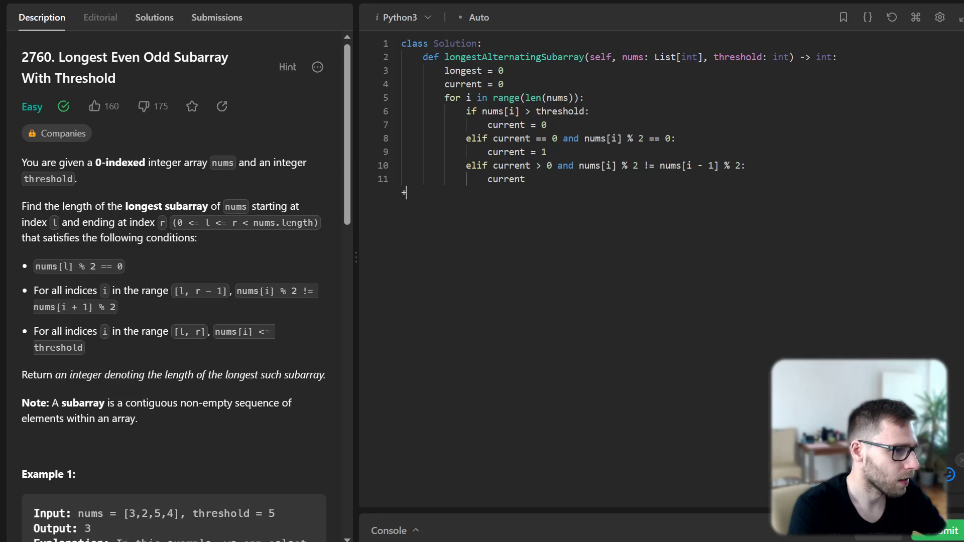
{"action": "type", "text": "+= 1"}
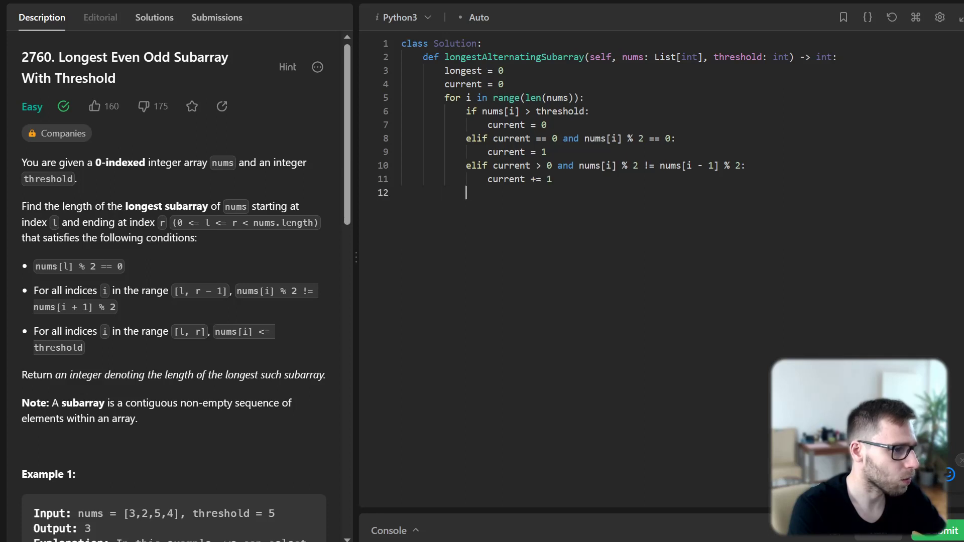
{"action": "type", "text": "else:"}
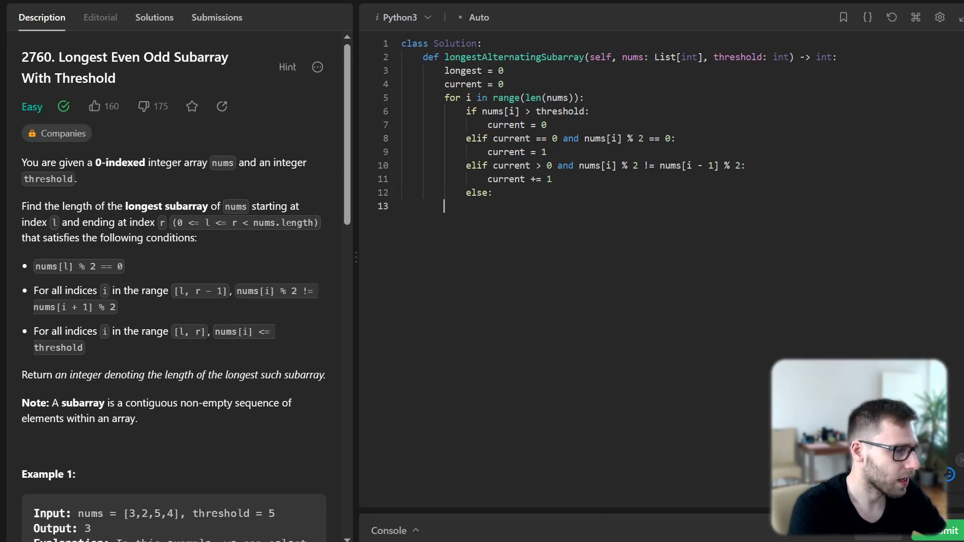
{"action": "type", "text": "current"}
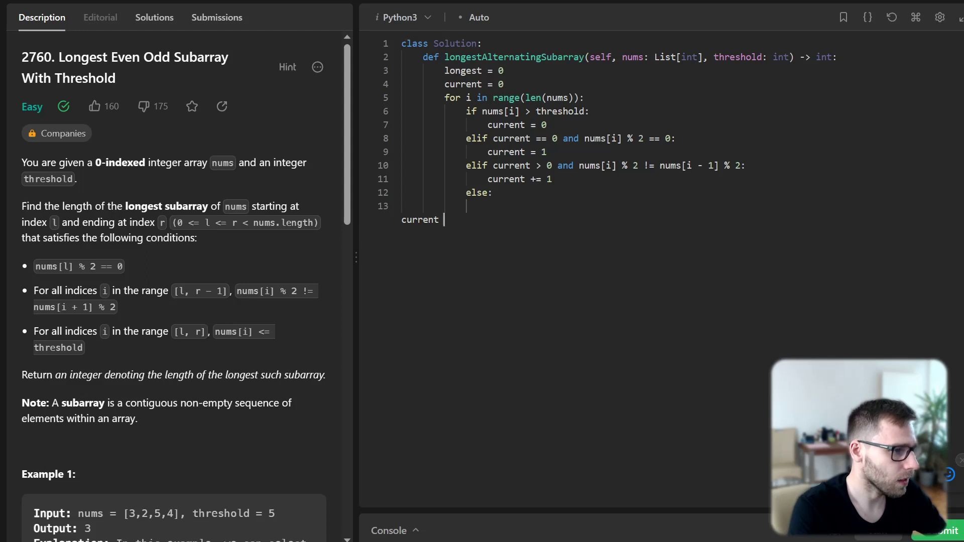
{"action": "type", "text": "current = 1 if nums[i] % 2 == 0"}
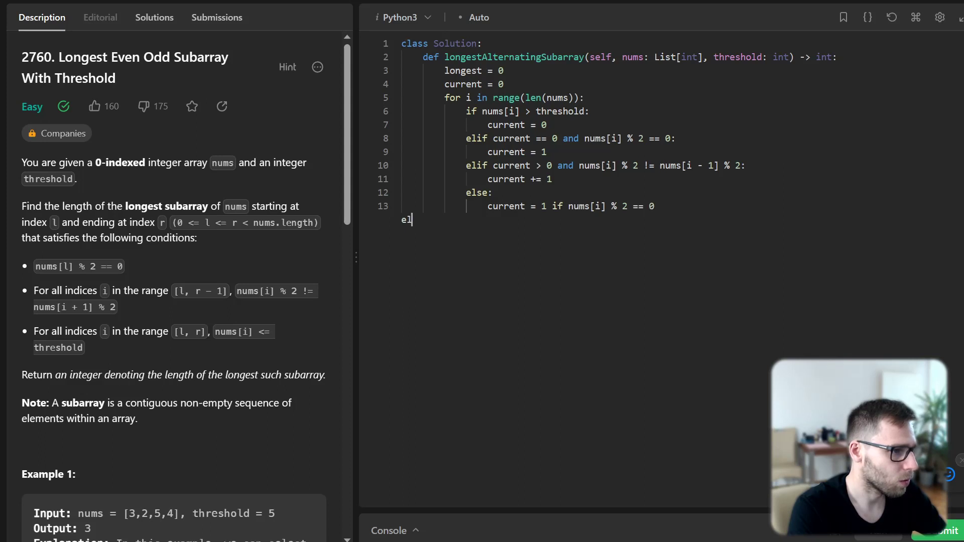
{"action": "type", "text": "else 0"}
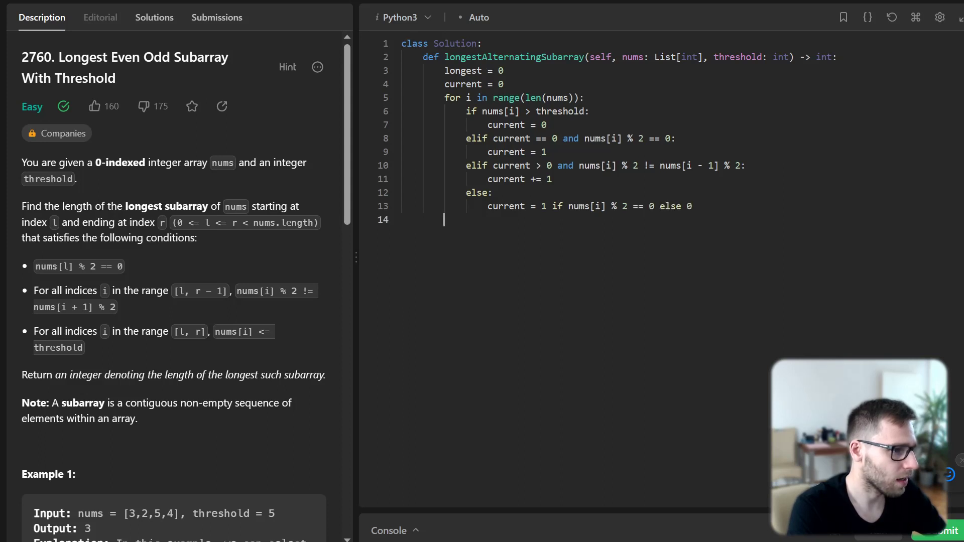
- Update longest = max(longest, current) each iteration and return longest
{"action": "type", "text": "longest = max("}
{"action": "type", "text": "return"}
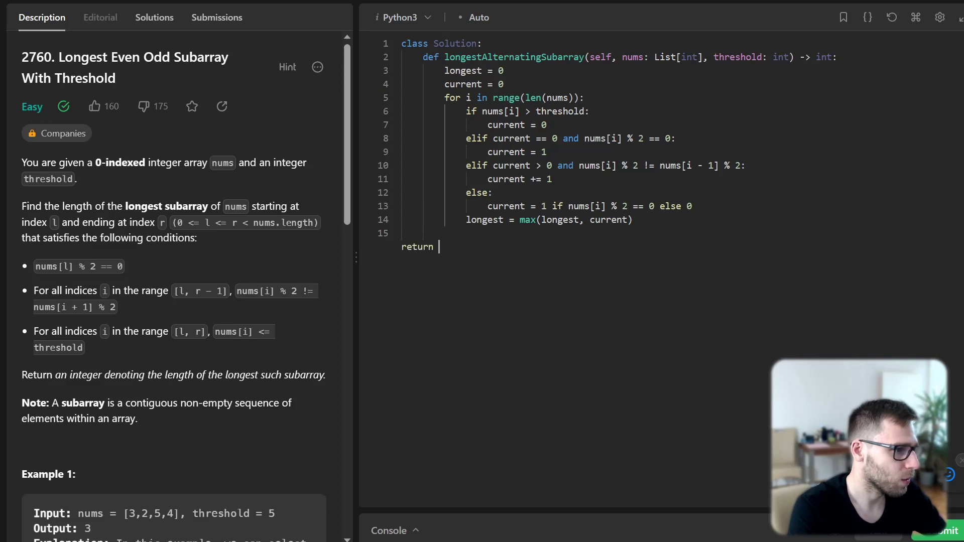
{"action": "type", "text": "longest"}
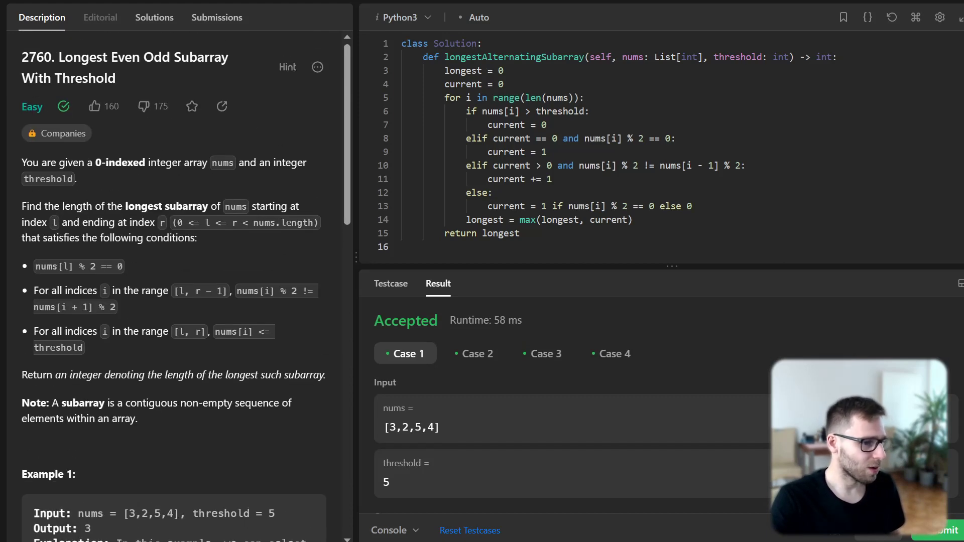
- Submit the solution and view the Accepted result: 330 ms (82.82%) and 16.34 MB (56.33%)
{"action": "left_click", "coordinate": [949, 530]}
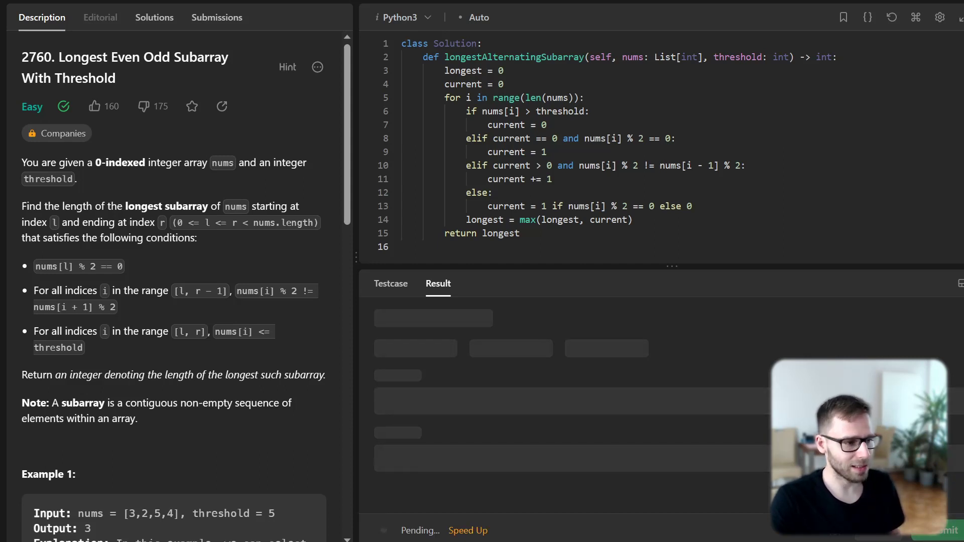
{"action": "left_click", "coordinate": [217, 17]}
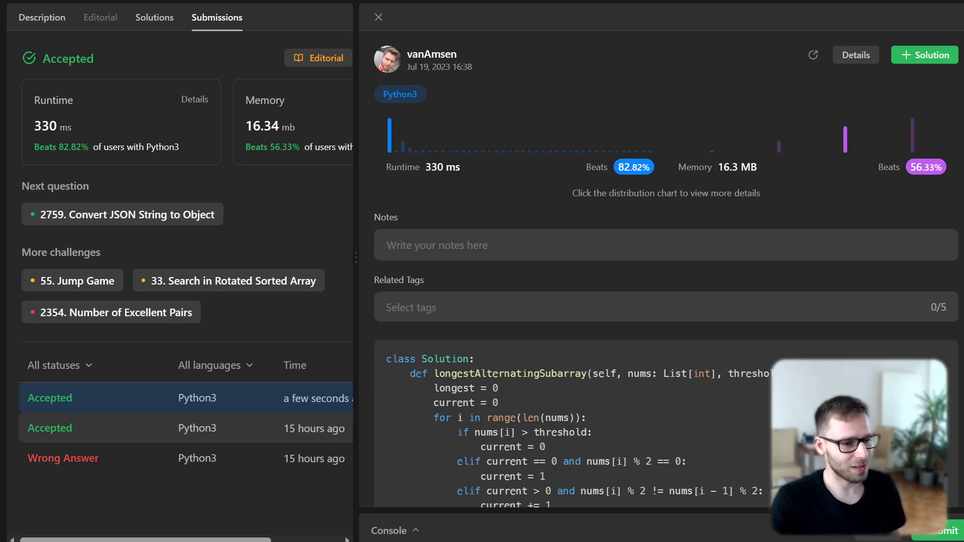
{"action": "scroll", "scroll_direction": "down", "scroll_amount": 3}
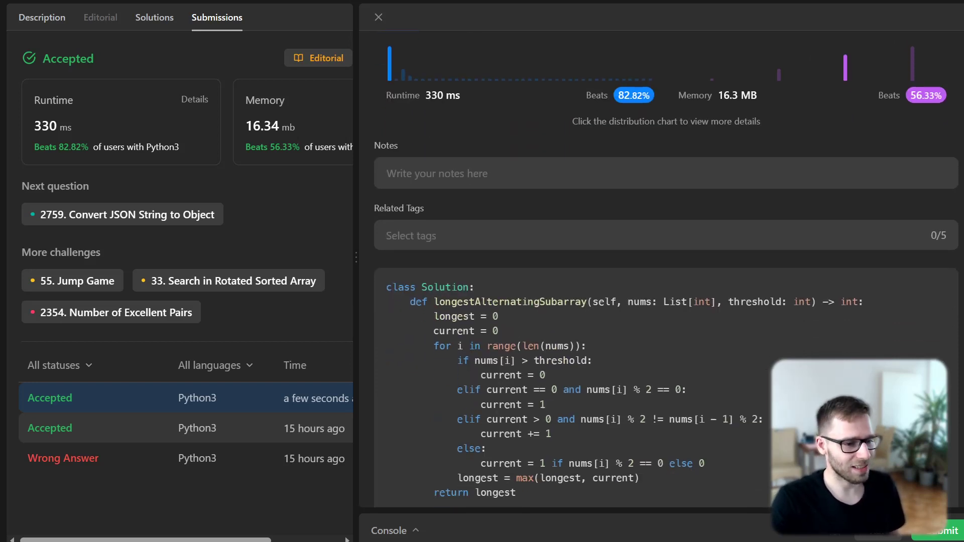